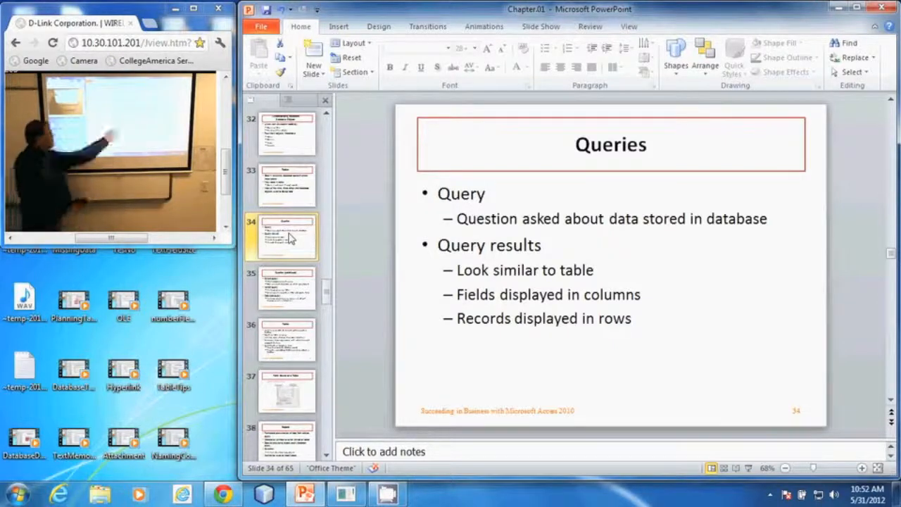
mouse_move(410, 228)
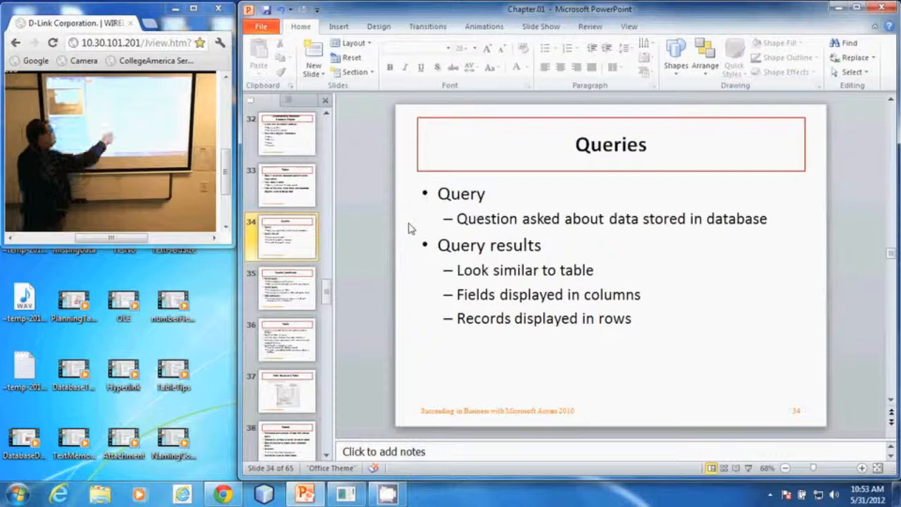
mouse_move(405, 280)
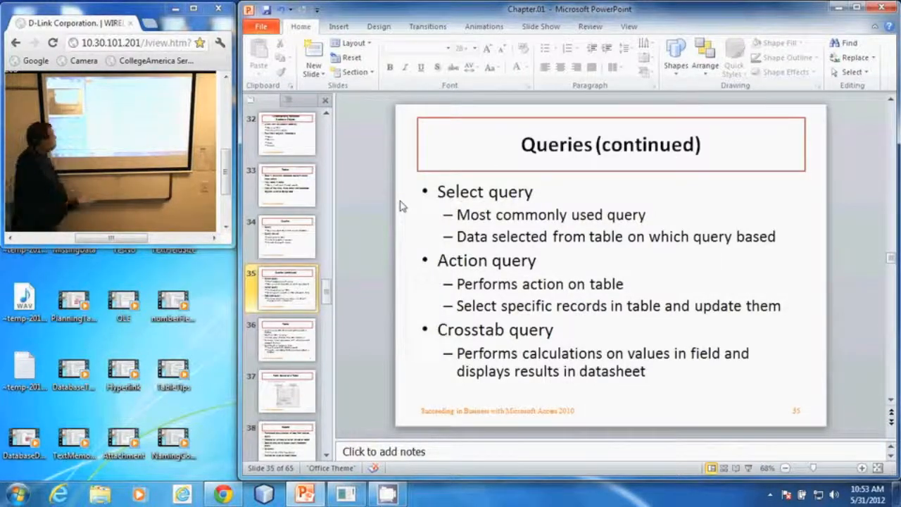
mouse_move(408, 287)
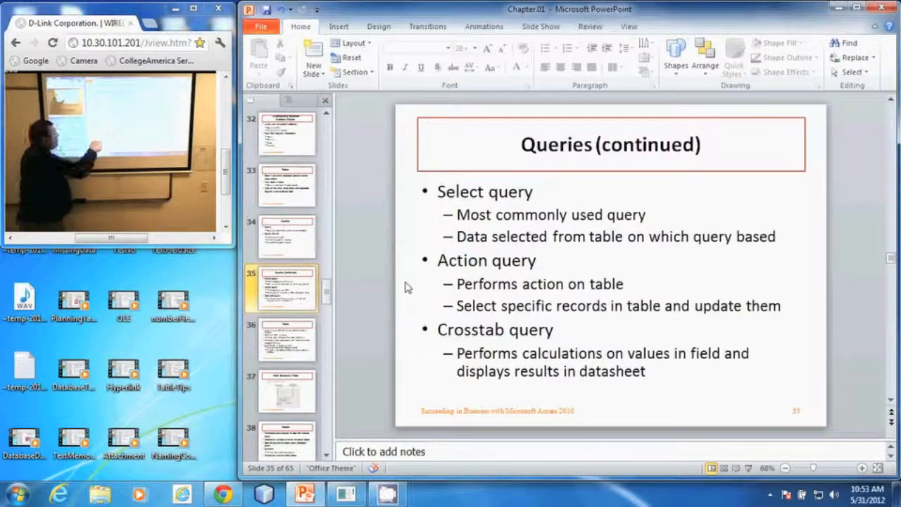